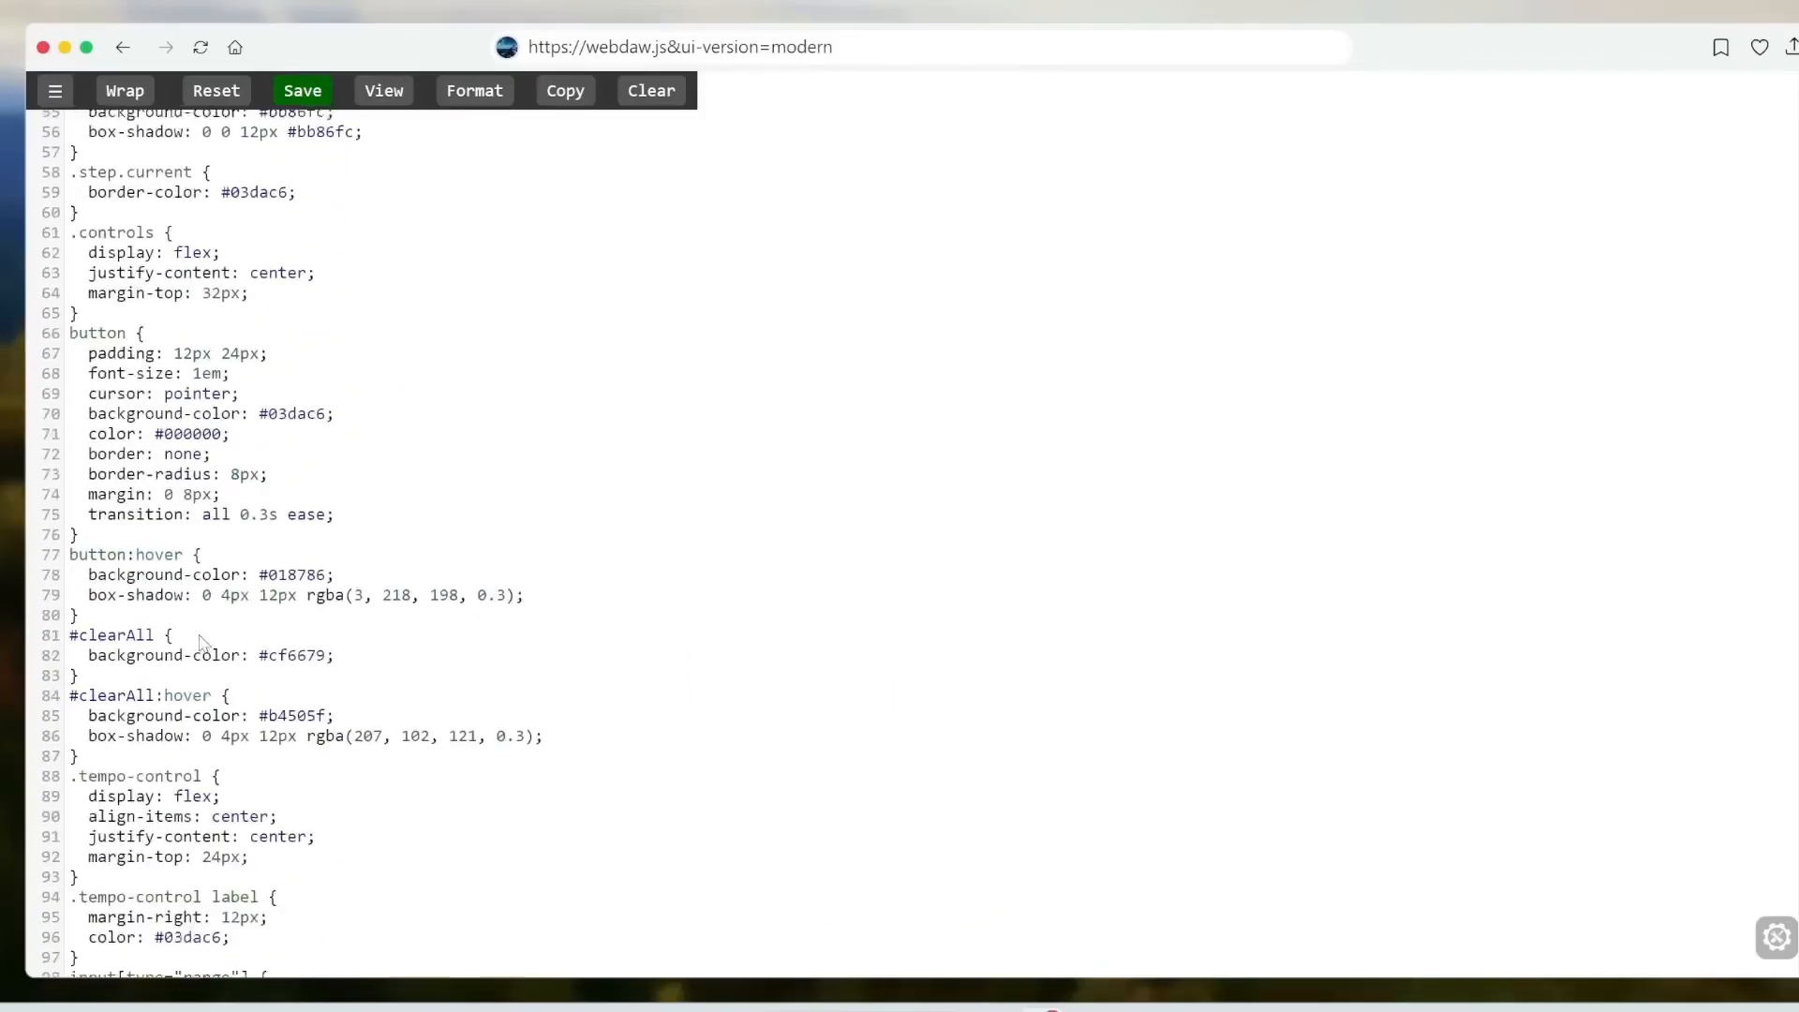
- Load the websim.ai home page showing the last creation and top weekly sites
click(383, 90)
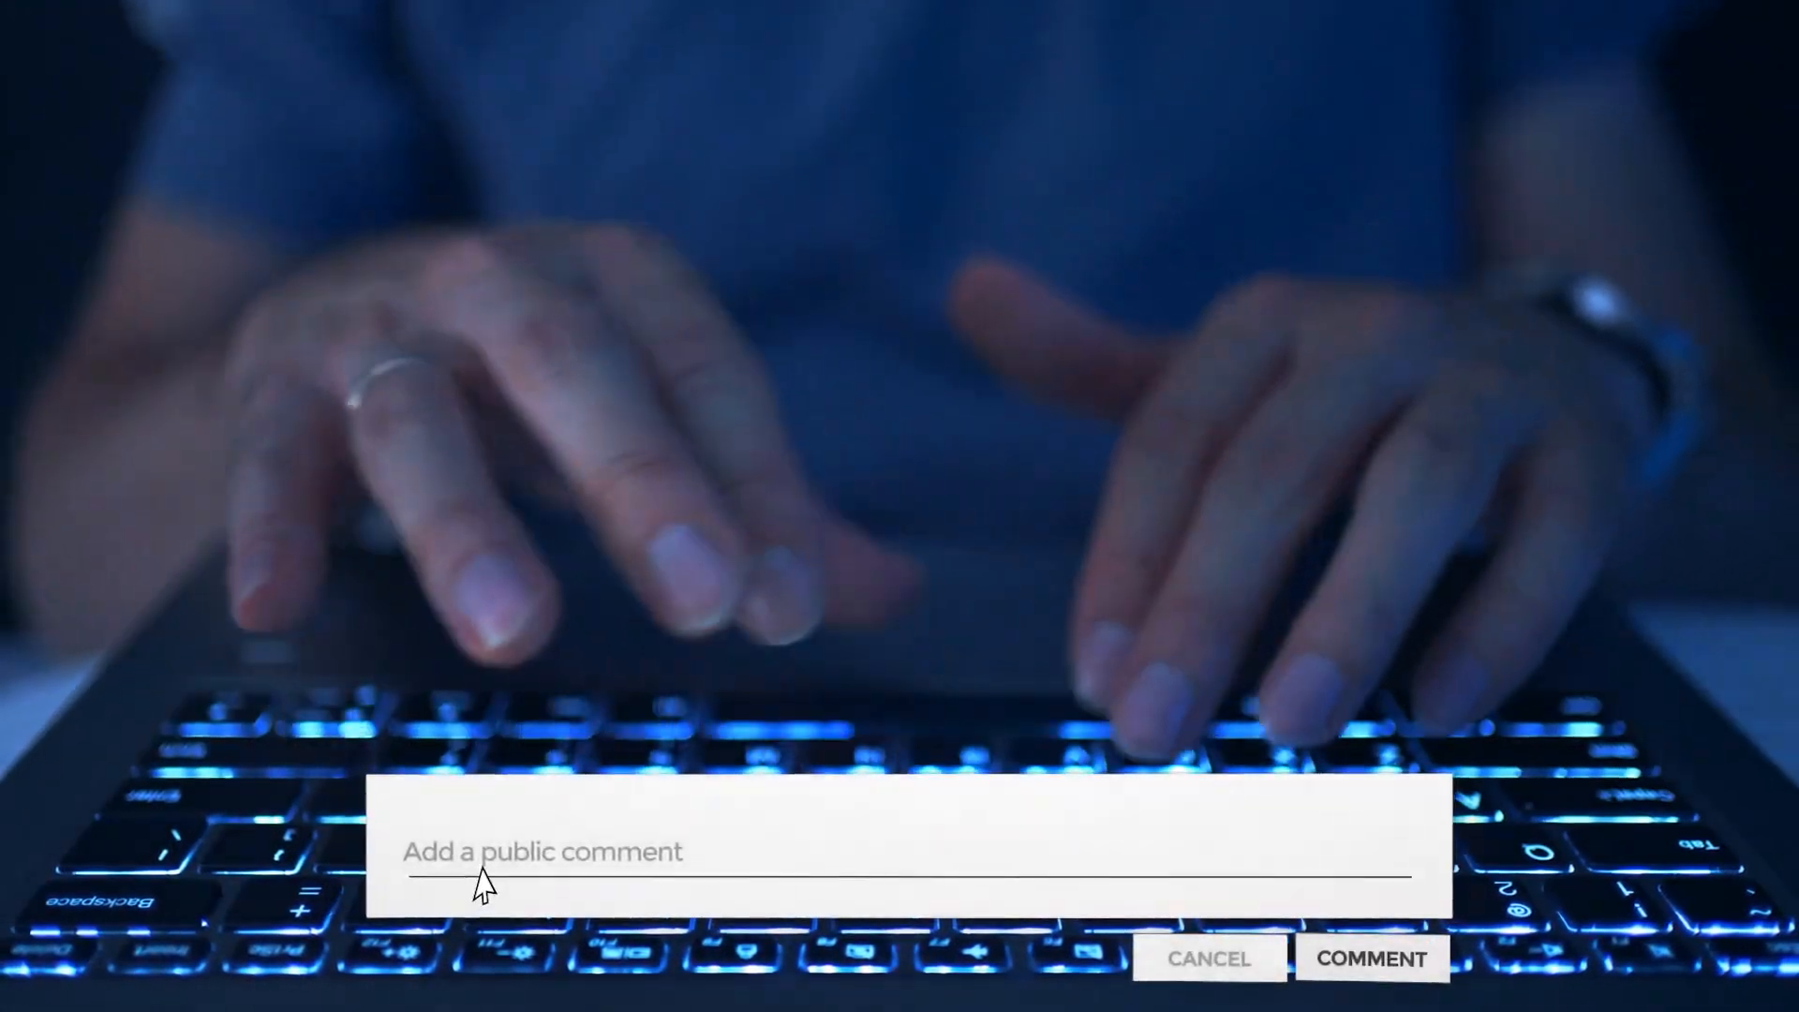
text(Leave a comm)
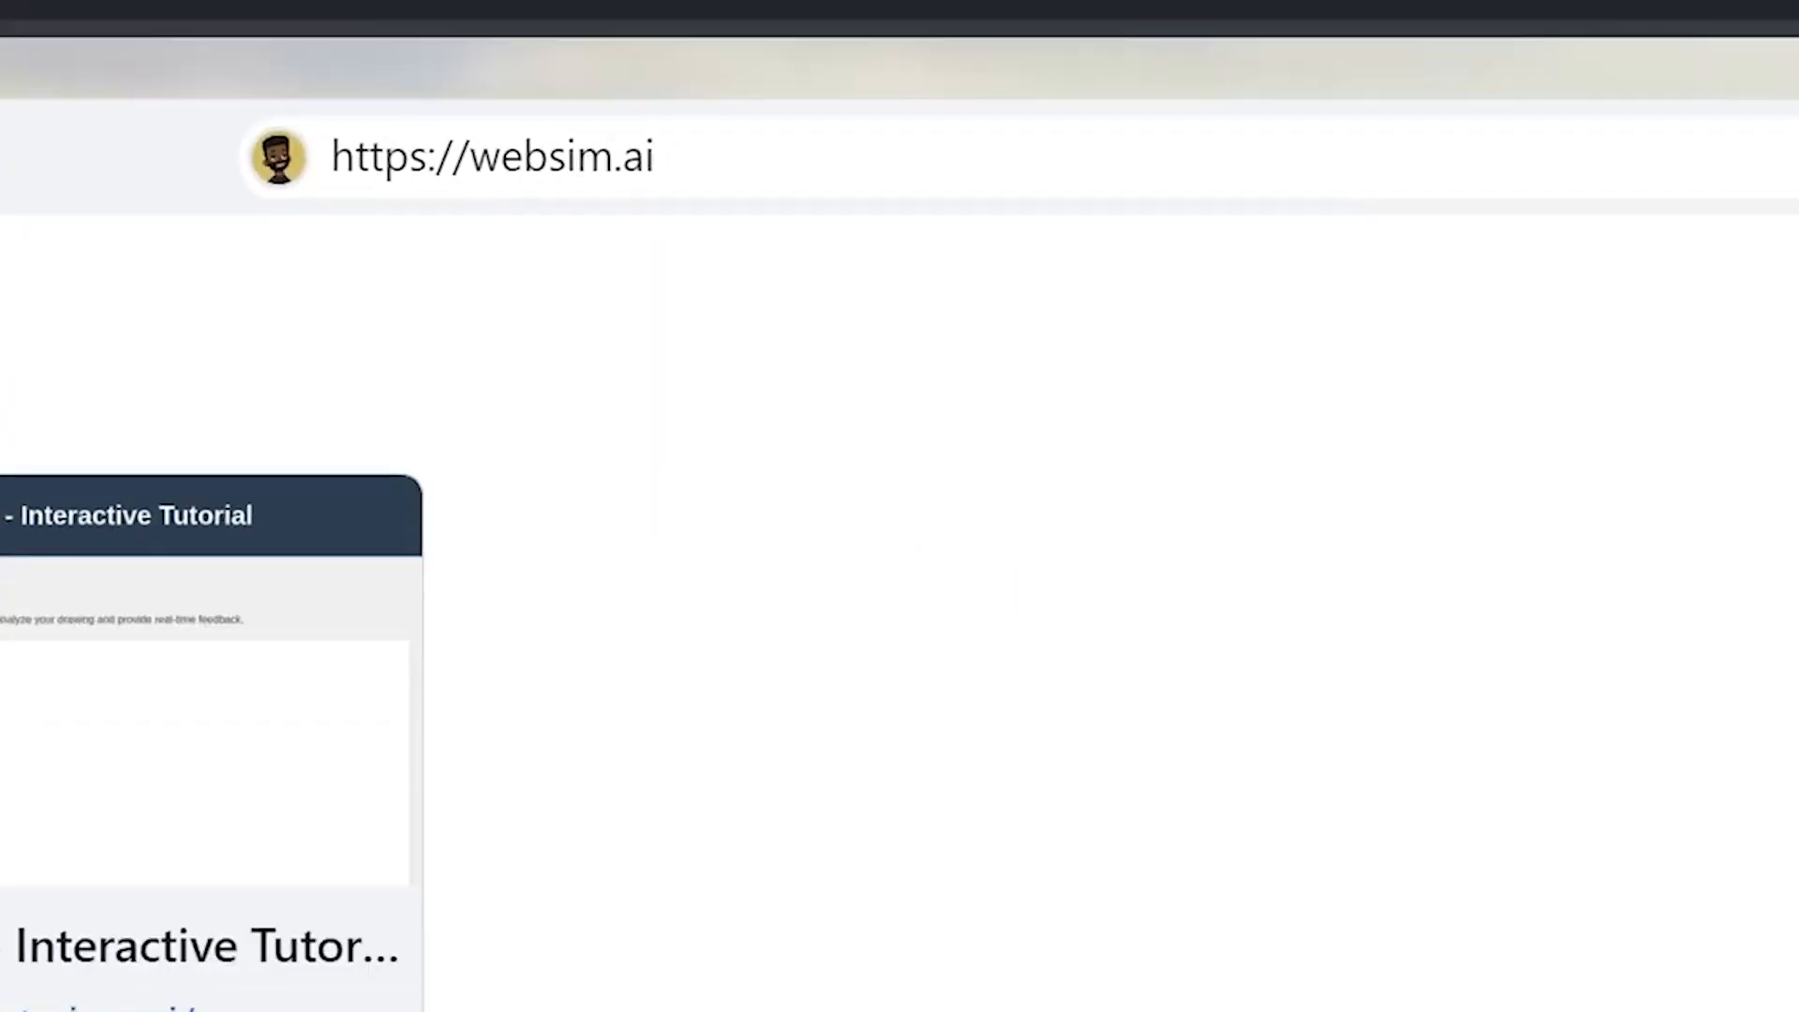
click(491, 155)
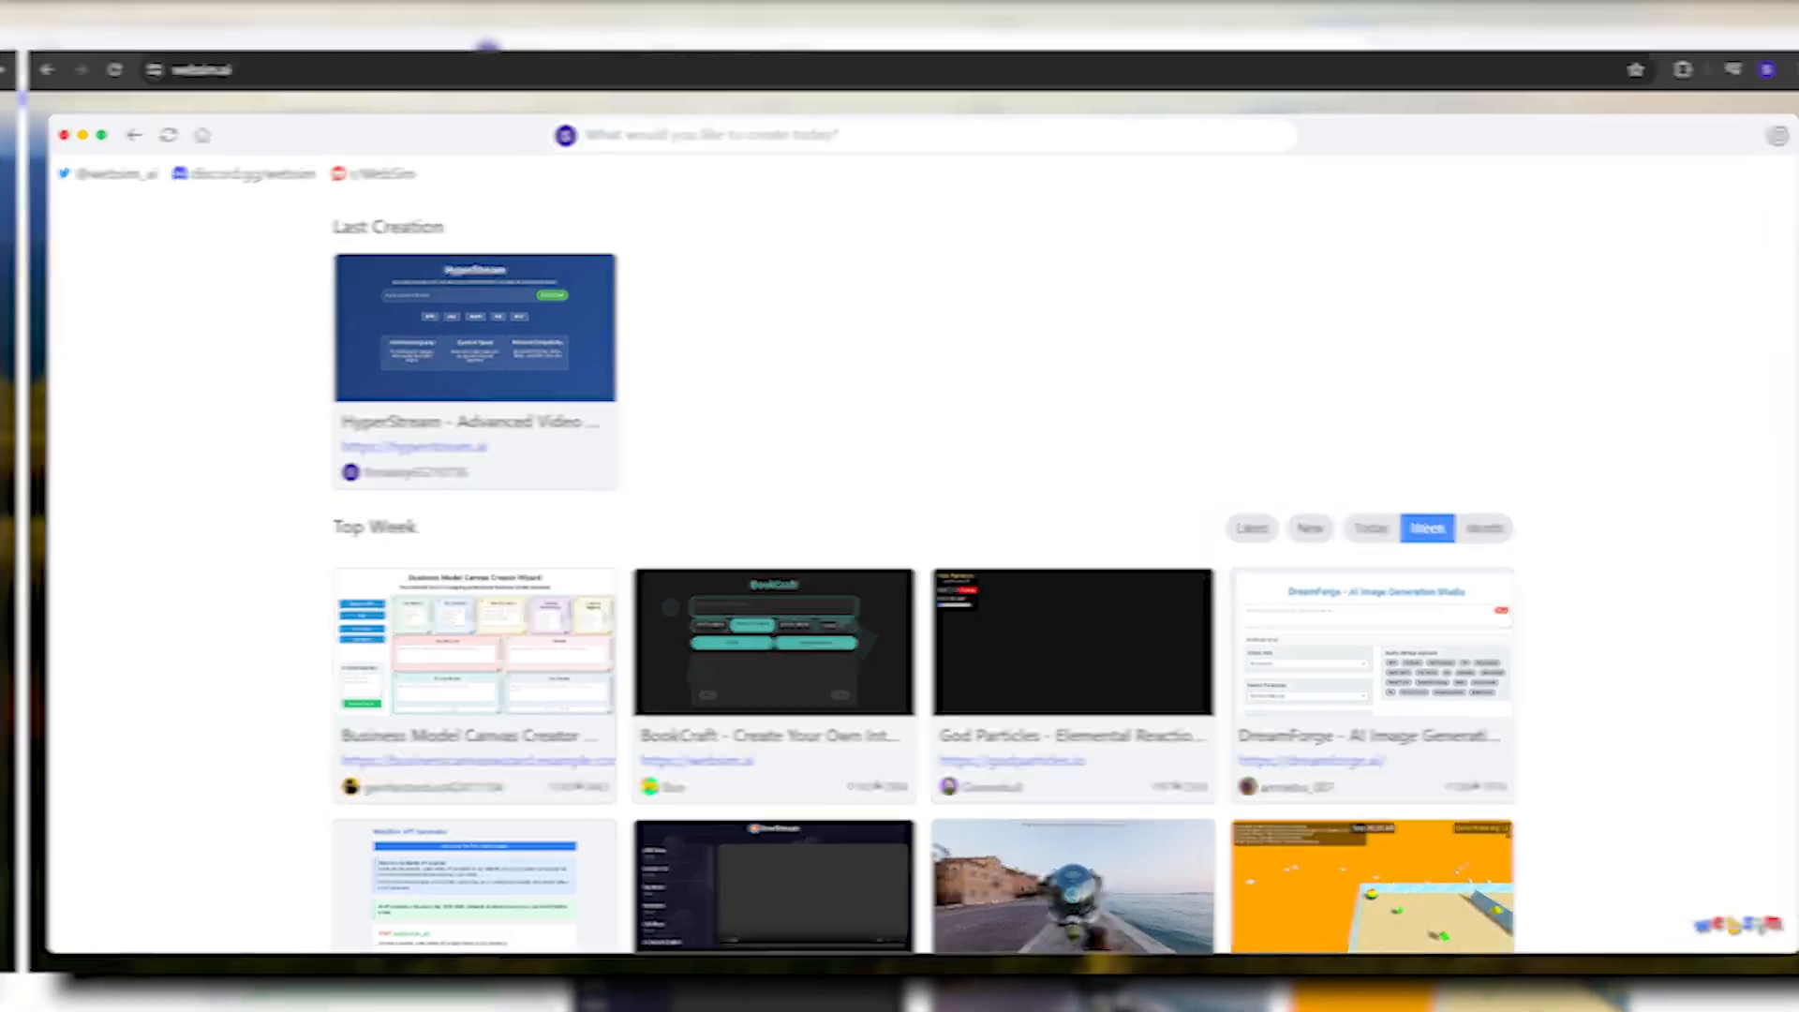
- Show the model list (Sonnet 3.5, GPT-4o, Haiku, Sonnet 3, Opus) with Sonnet 3.5 selected
click(503, 273)
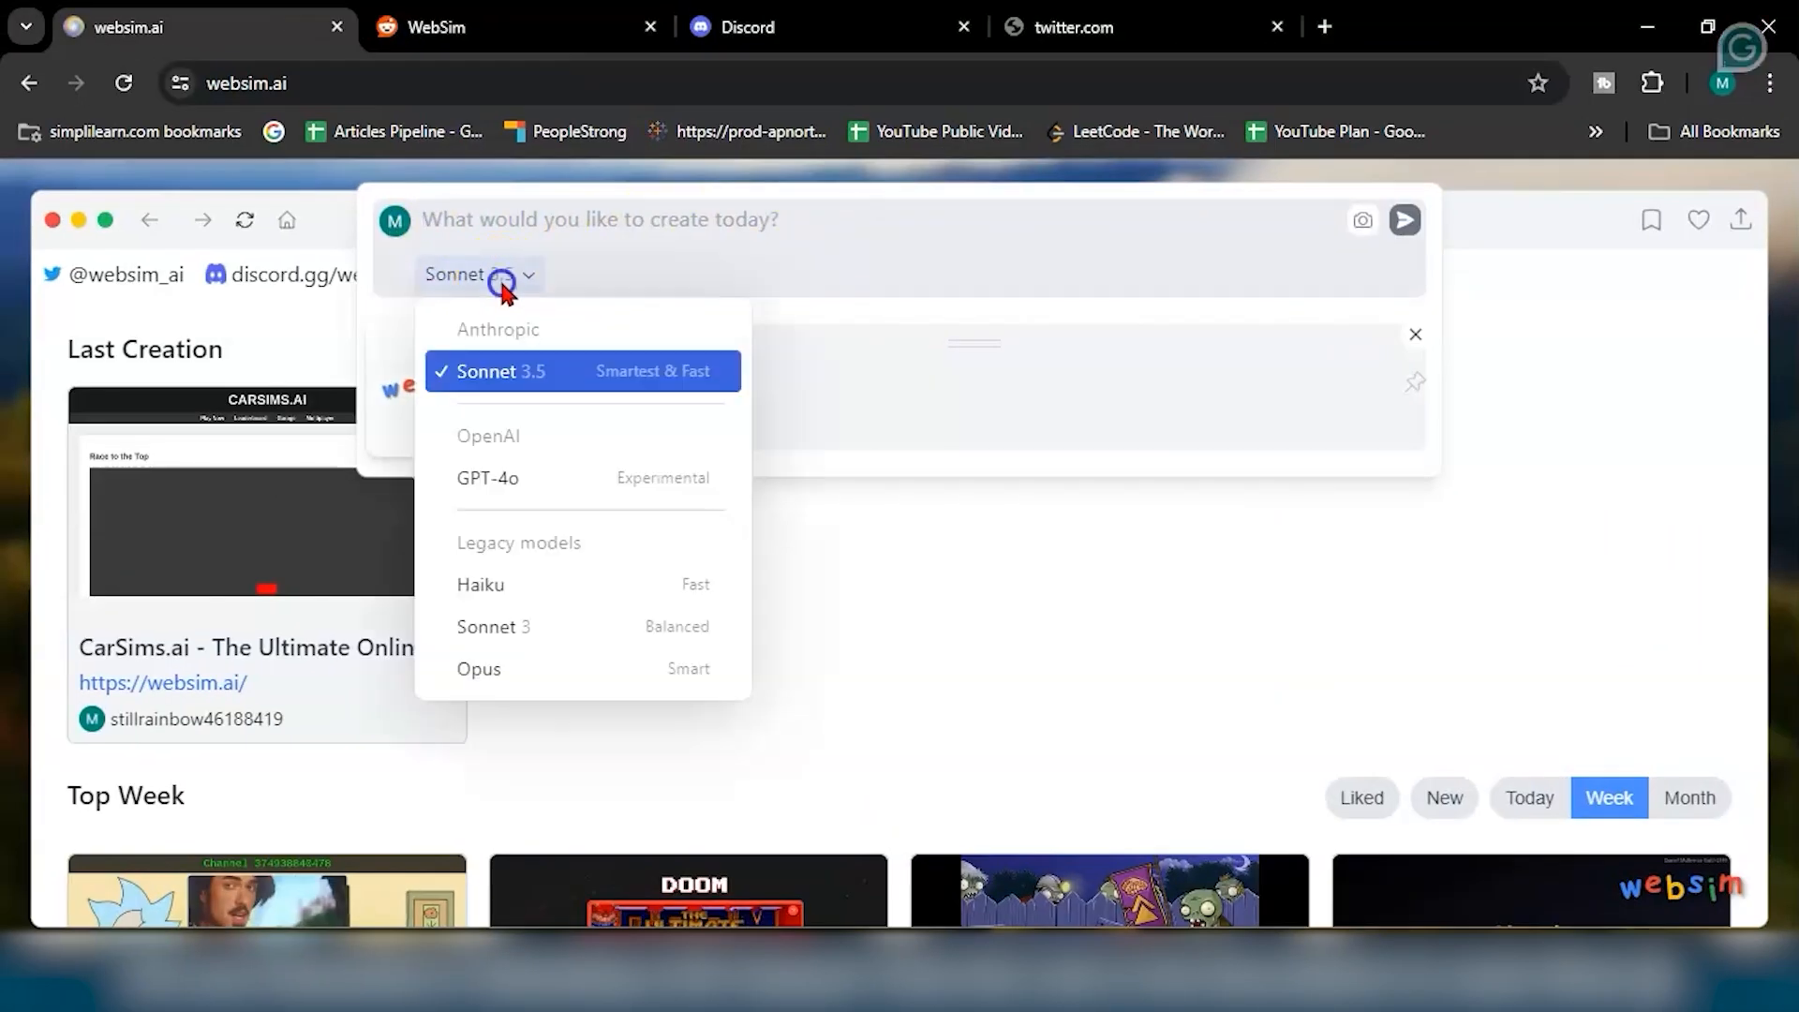
mouse_move(504, 292)
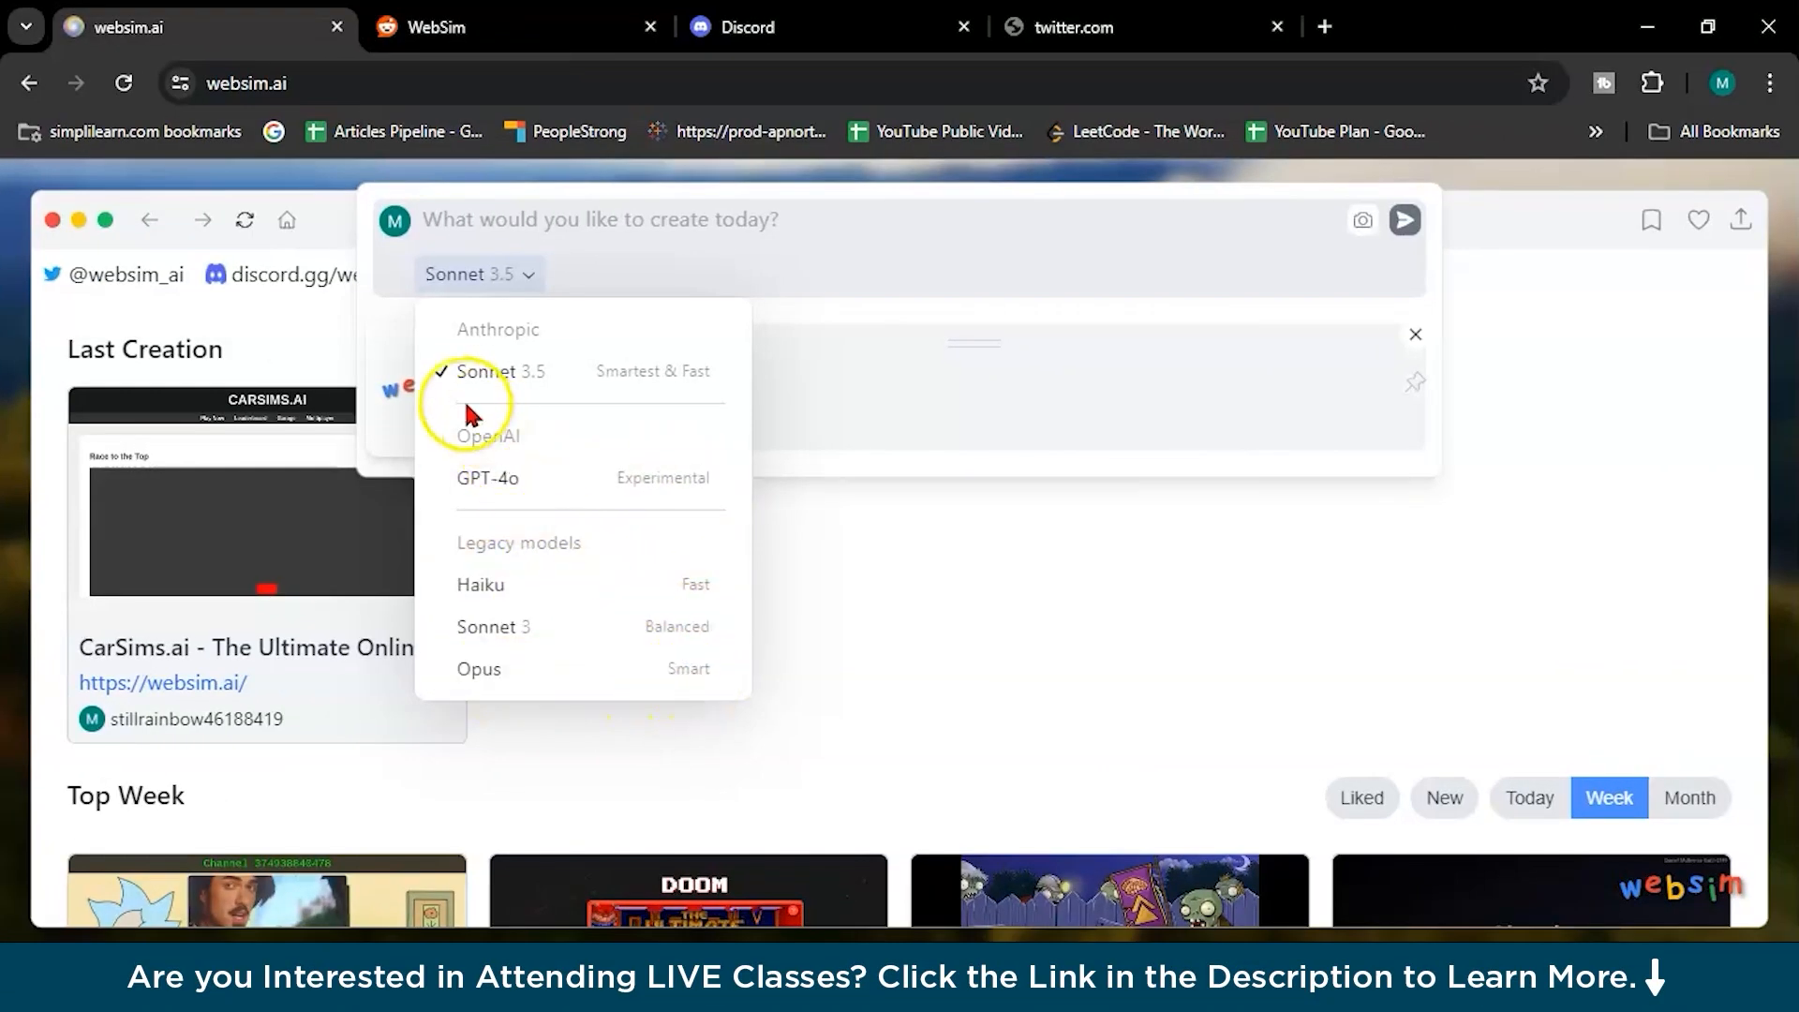
mouse_move(705, 384)
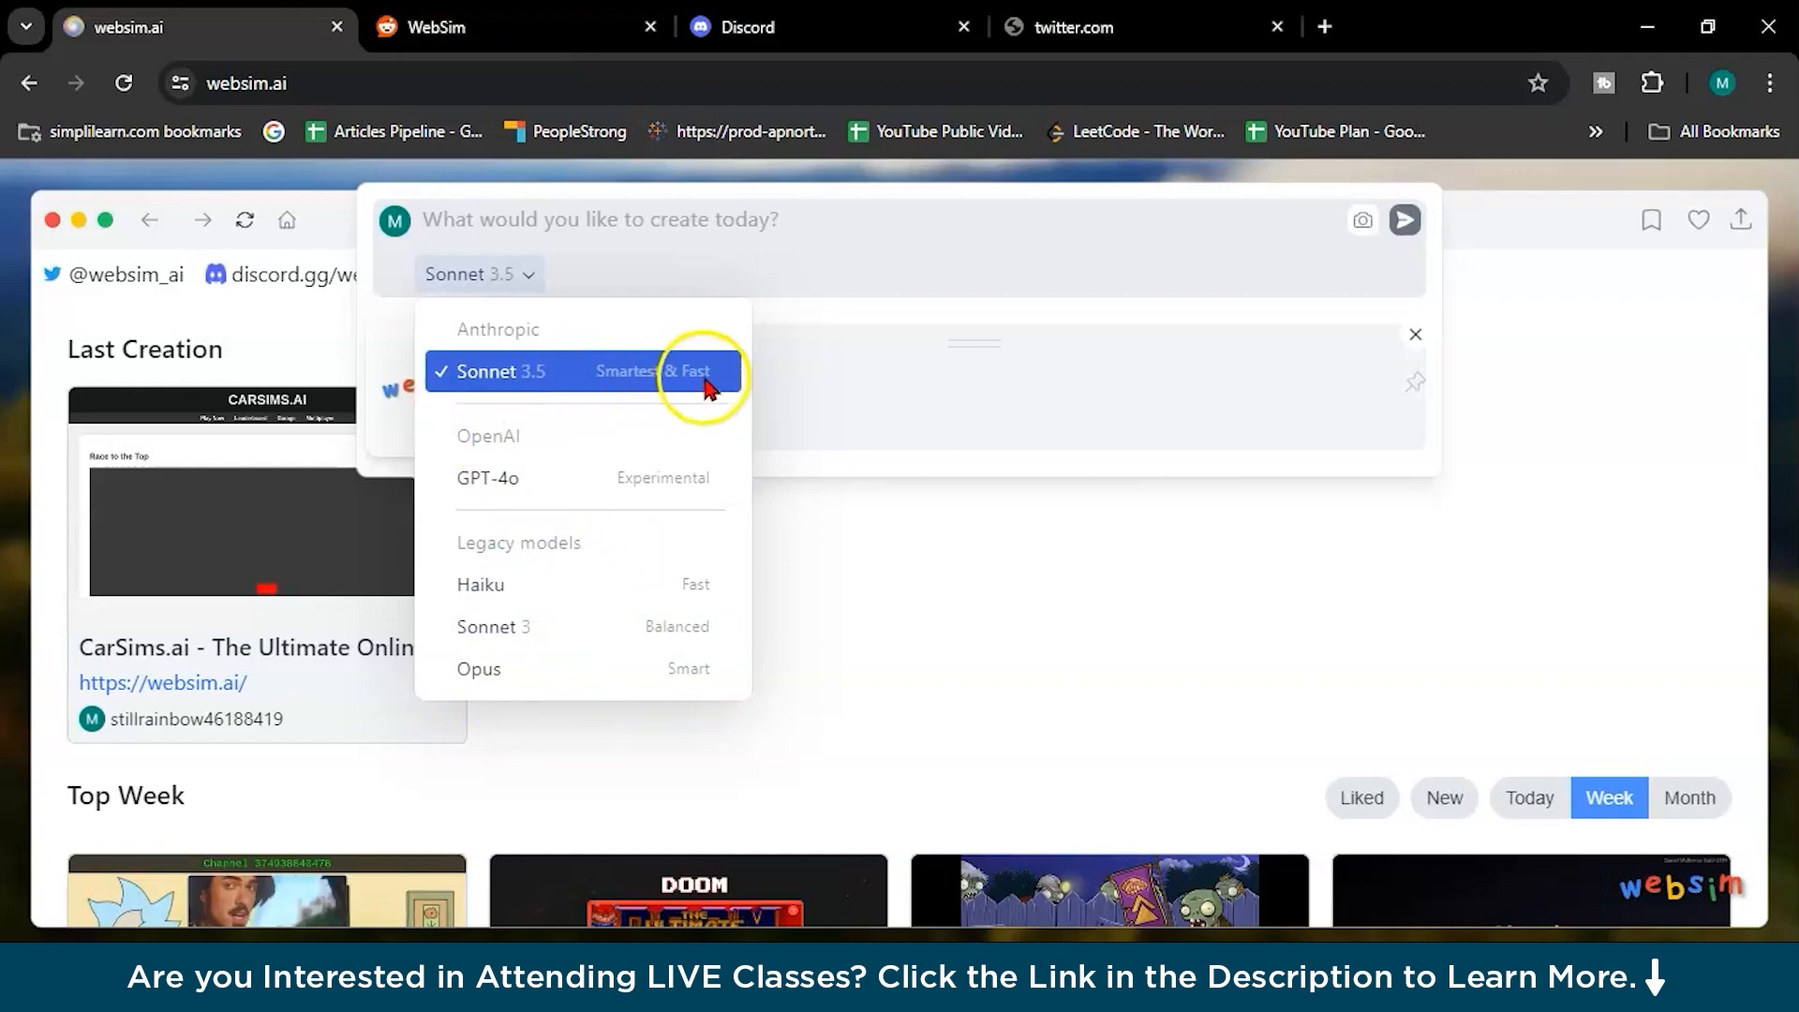